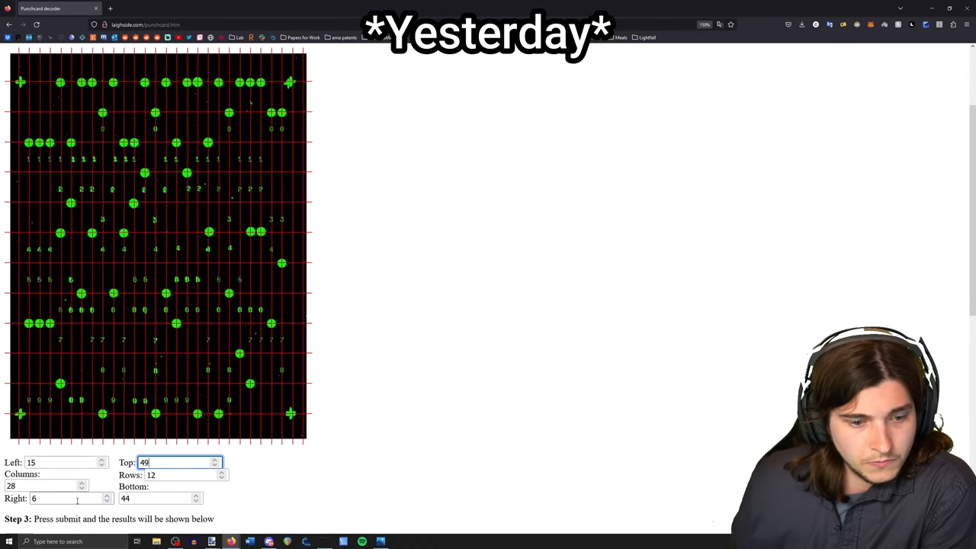
{"action": "scroll", "scroll_direction": "down", "scroll_amount": 3}
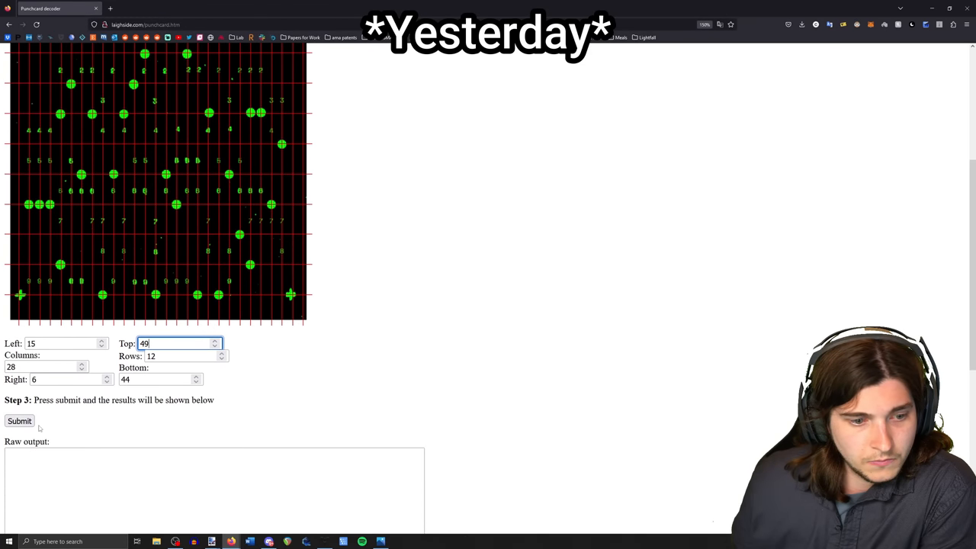
{"action": "left_click", "coordinate": [18, 421]}
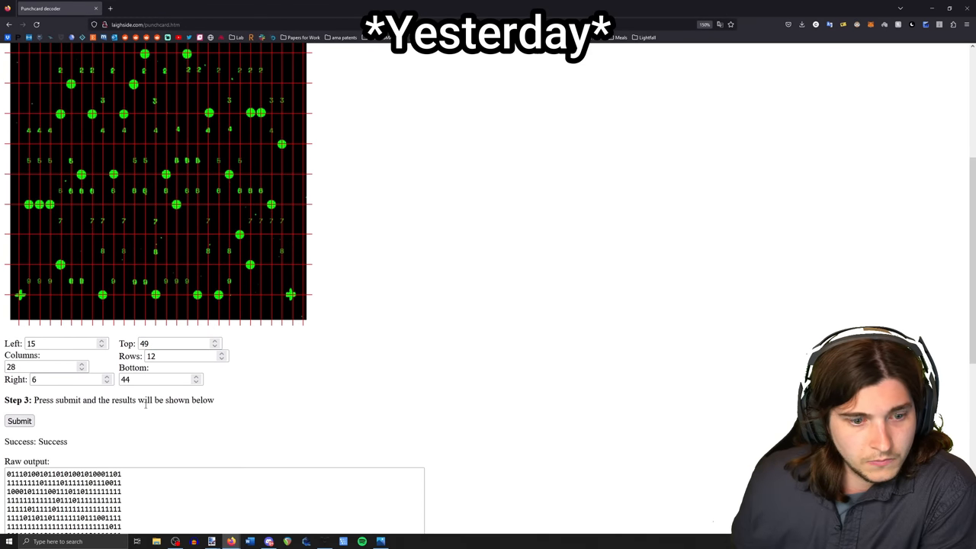
{"action": "scroll", "scroll_direction": "down", "scroll_amount": 3}
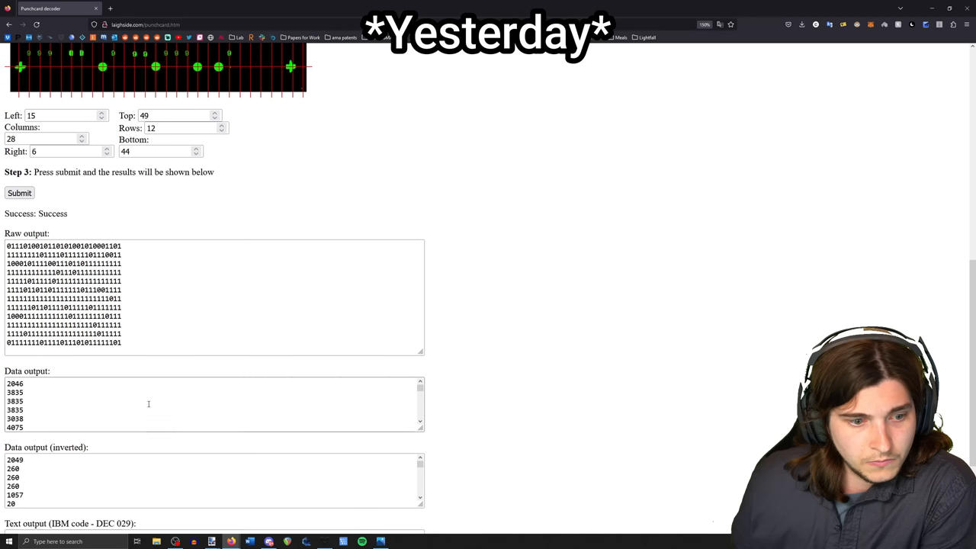
{"action": "scroll", "scroll_direction": "down", "scroll_amount": 3}
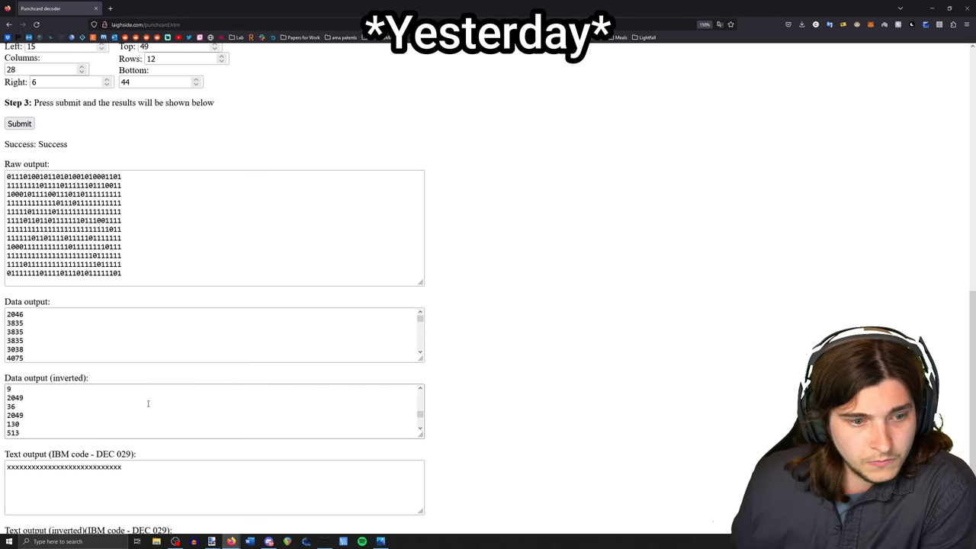
{"action": "scroll", "scroll_direction": "down", "scroll_amount": 3}
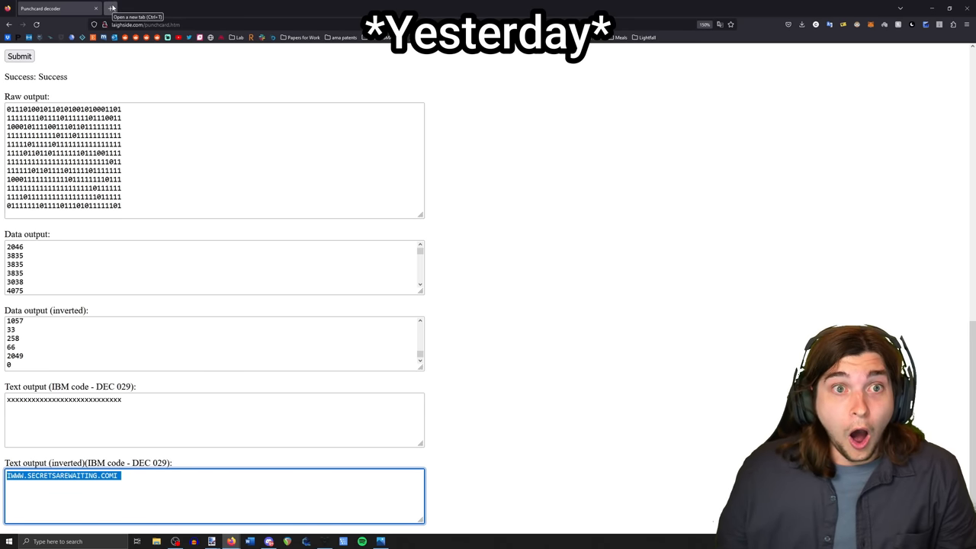
{"action": "left_click", "coordinate": [110, 8]}
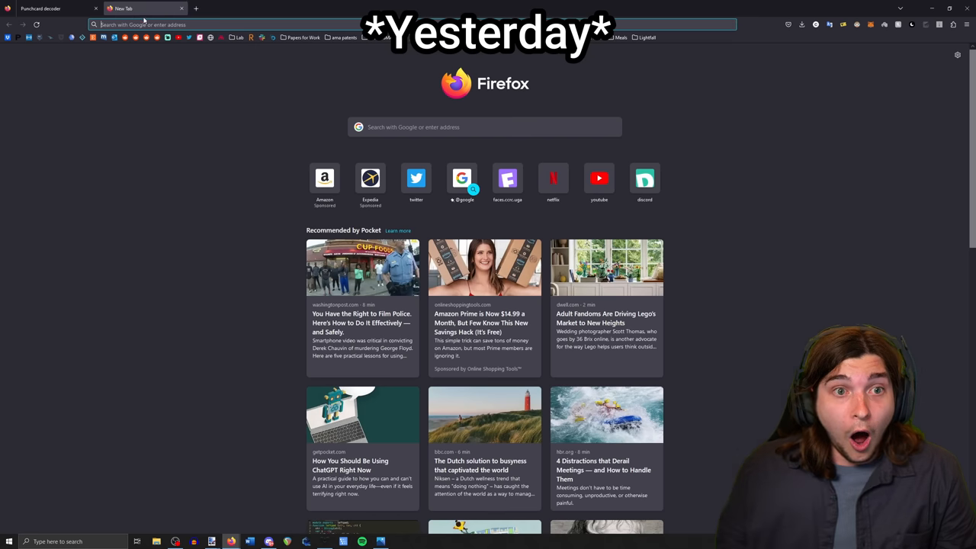
{"action": "type", "text": "WWW.SECRETSAREWAITING.COM"}
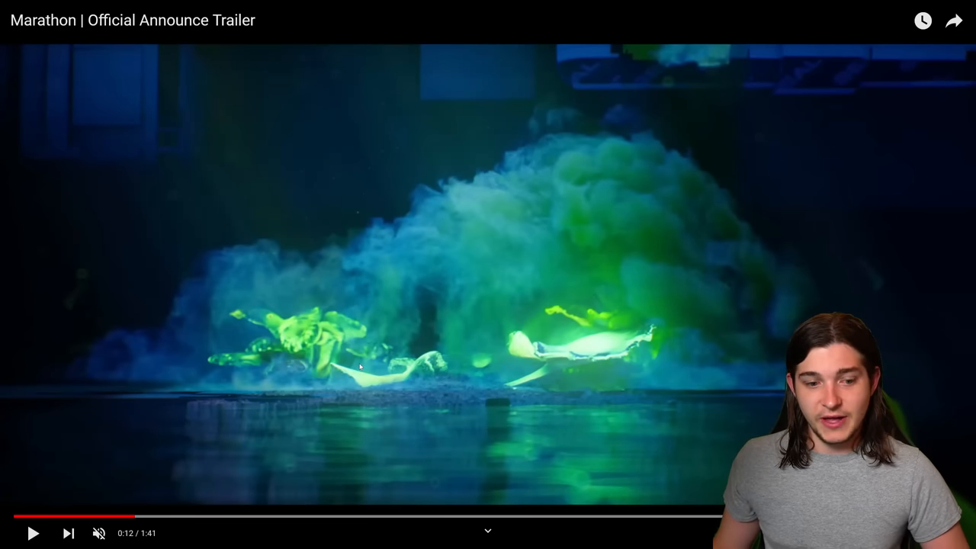
- Switch to the Marathon ARG PDF document in Firefox
{"action": "left_click", "coordinate": [33, 533]}
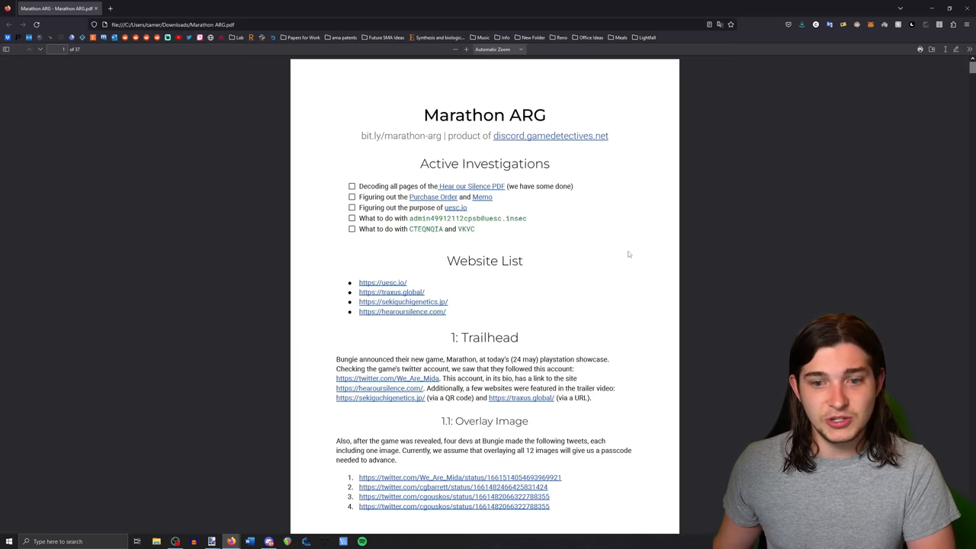
- Scroll through the Marathon ARG PDF's investigation notes down to its appendices
{"action": "scroll", "scroll_direction": "down", "scroll_amount": 3}
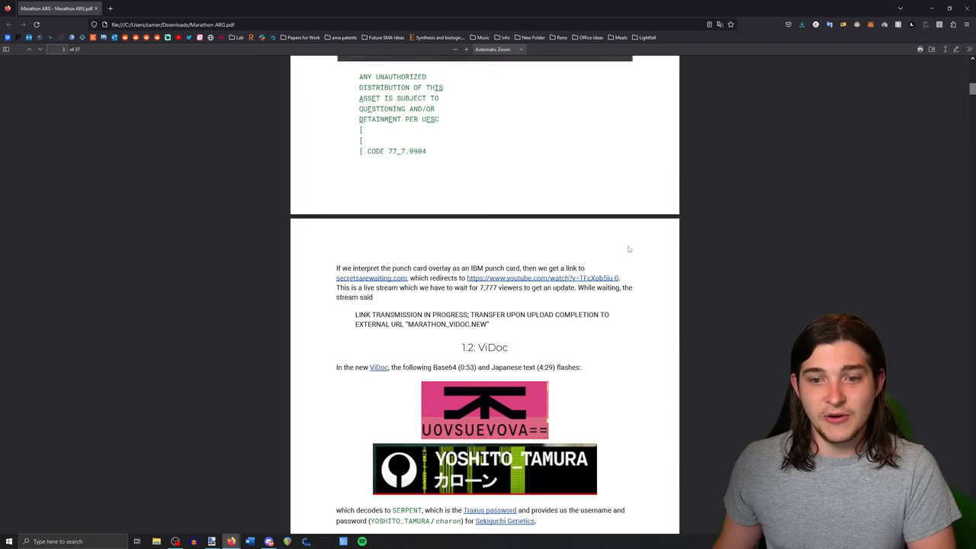
{"action": "scroll", "scroll_direction": "down", "scroll_amount": 3}
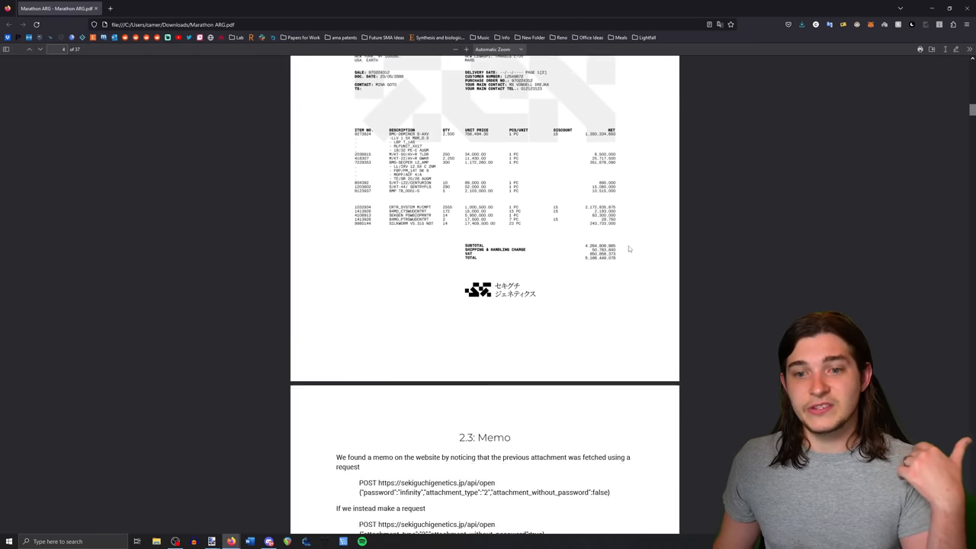
{"action": "scroll", "scroll_direction": "down", "scroll_amount": 3}
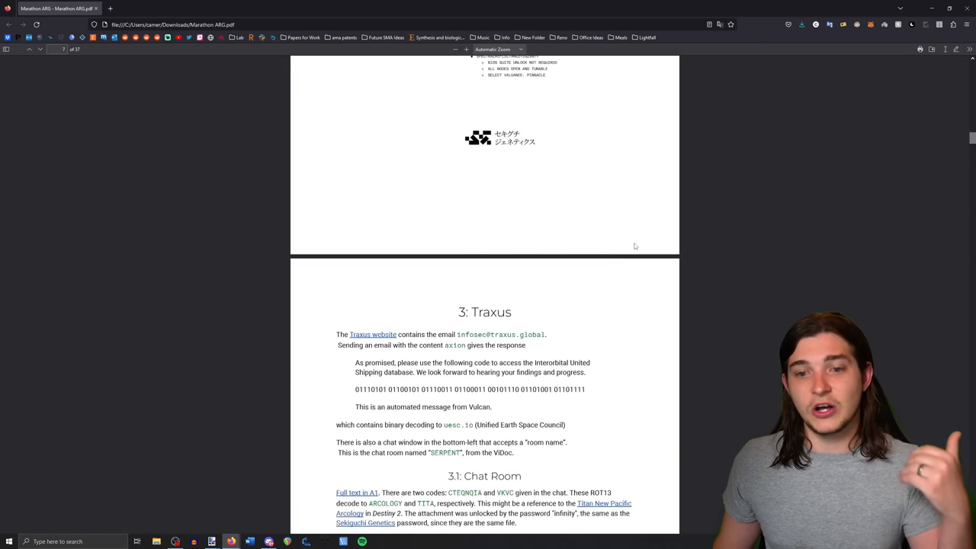
{"action": "scroll", "scroll_direction": "down", "scroll_amount": 3}
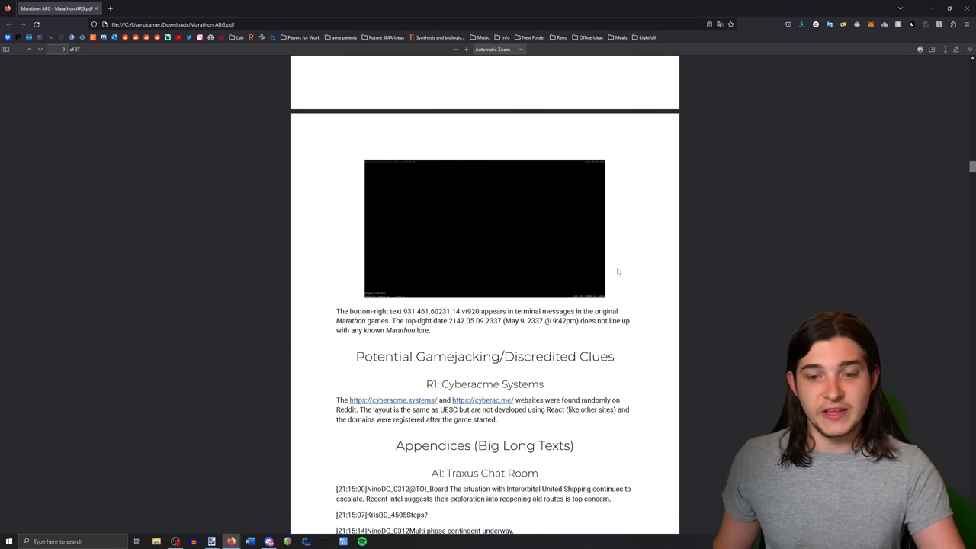
{"action": "scroll", "scroll_direction": "down", "scroll_amount": 3}
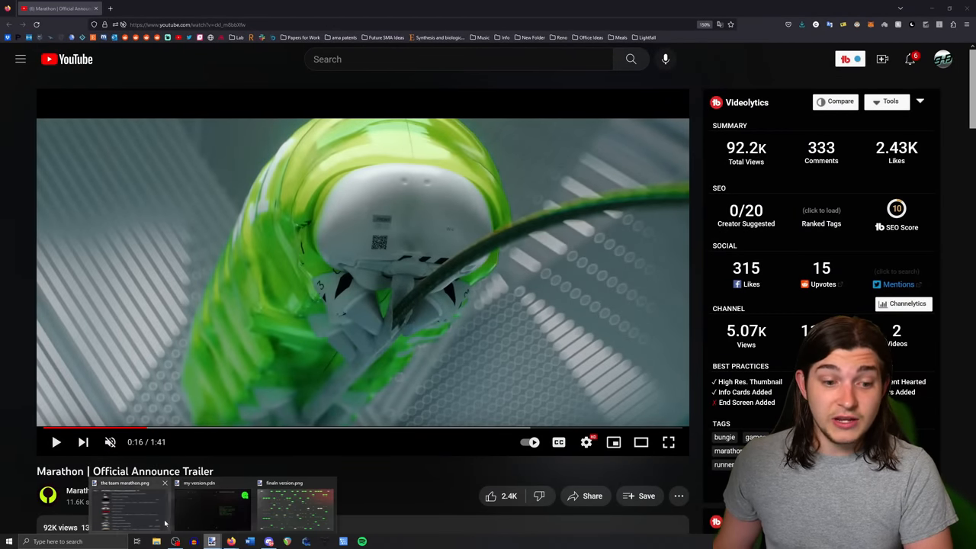
{"action": "left_click", "coordinate": [131, 507]}
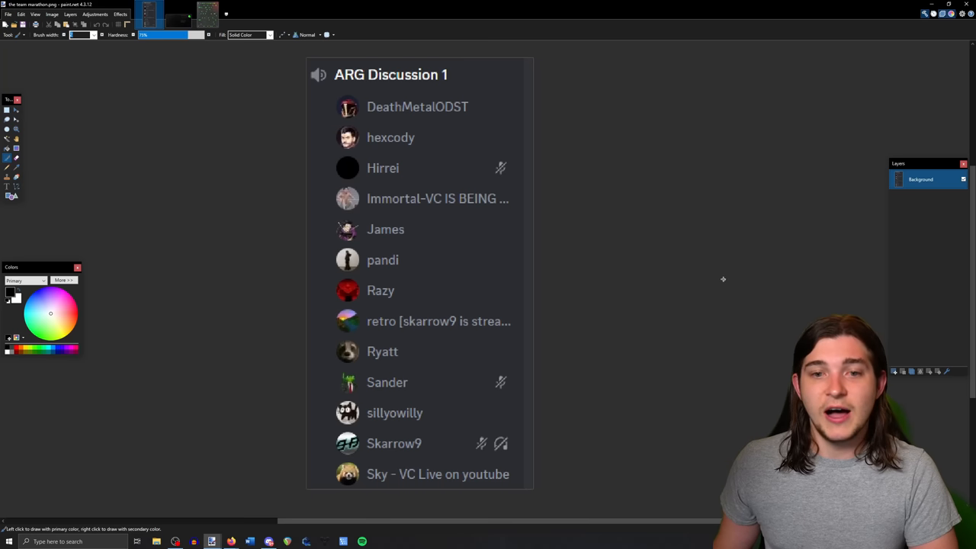
{"action": "mouse_move", "coordinate": [694, 328]}
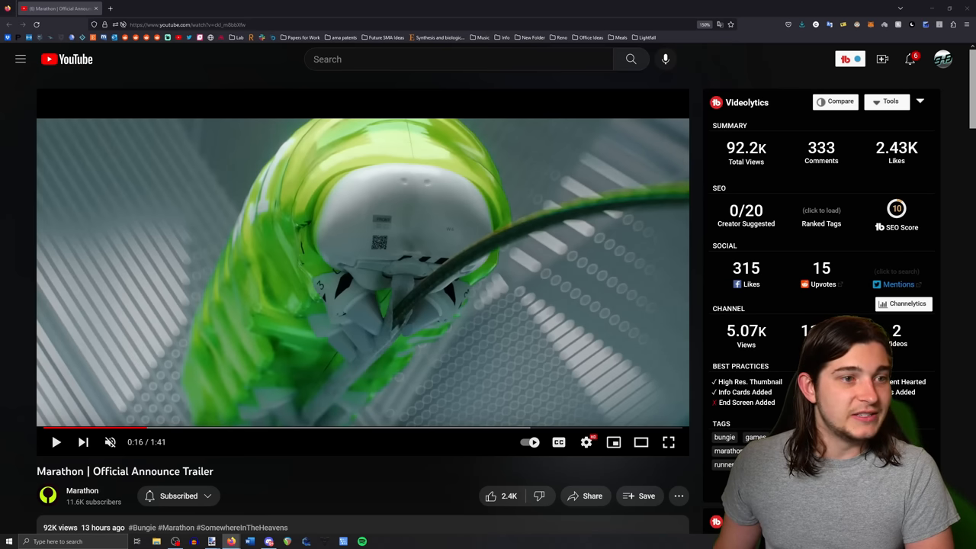
- Open the game director's tweet and enlarge its green #SOMEWHEREINTHEHEAVENS code-layer image
{"action": "left_click", "coordinate": [145, 10]}
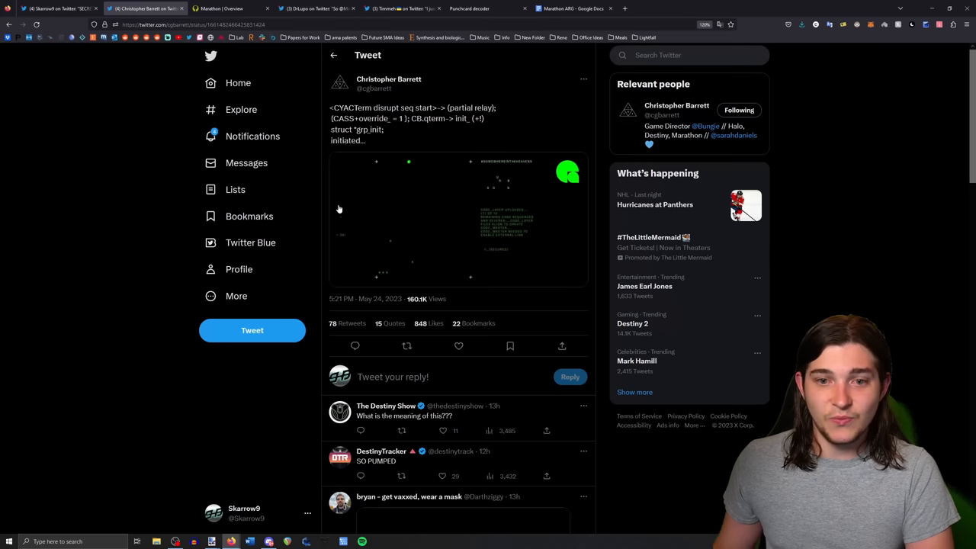
{"action": "left_click", "coordinate": [457, 222]}
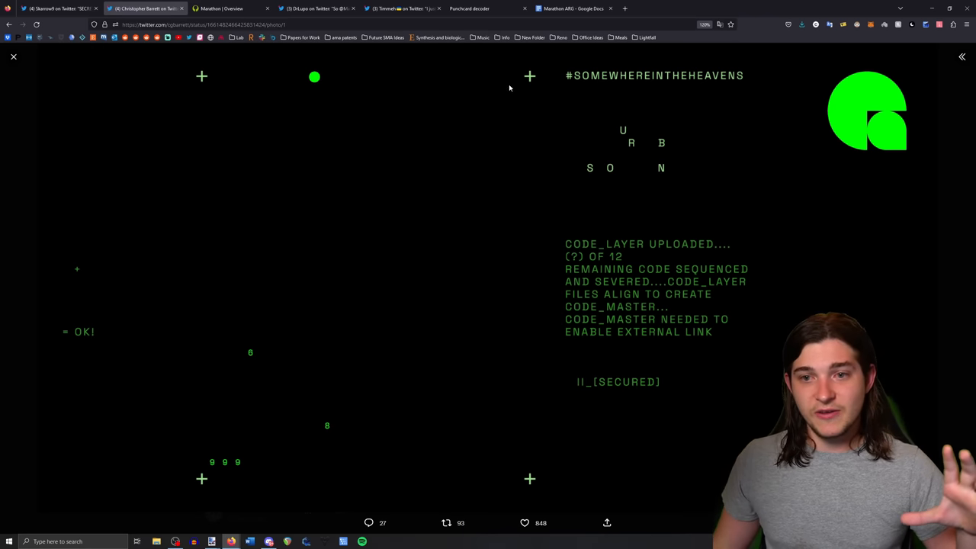
{"action": "mouse_move", "coordinate": [799, 239]}
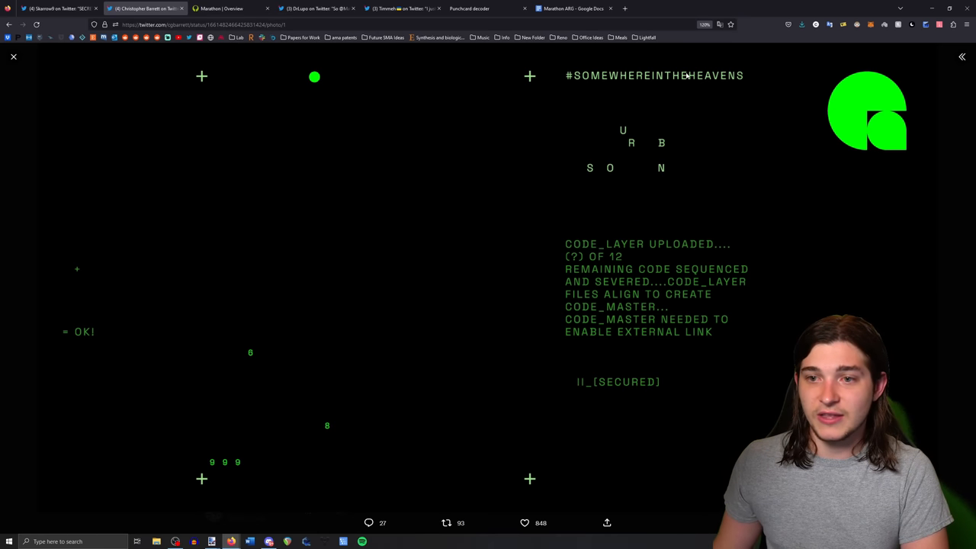
{"action": "mouse_move", "coordinate": [343, 433]}
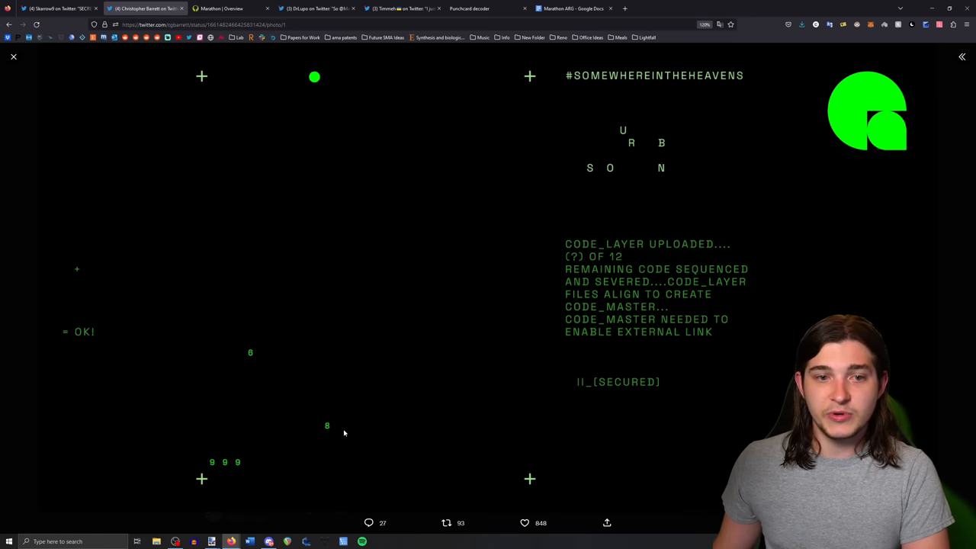
{"action": "mouse_move", "coordinate": [555, 142]}
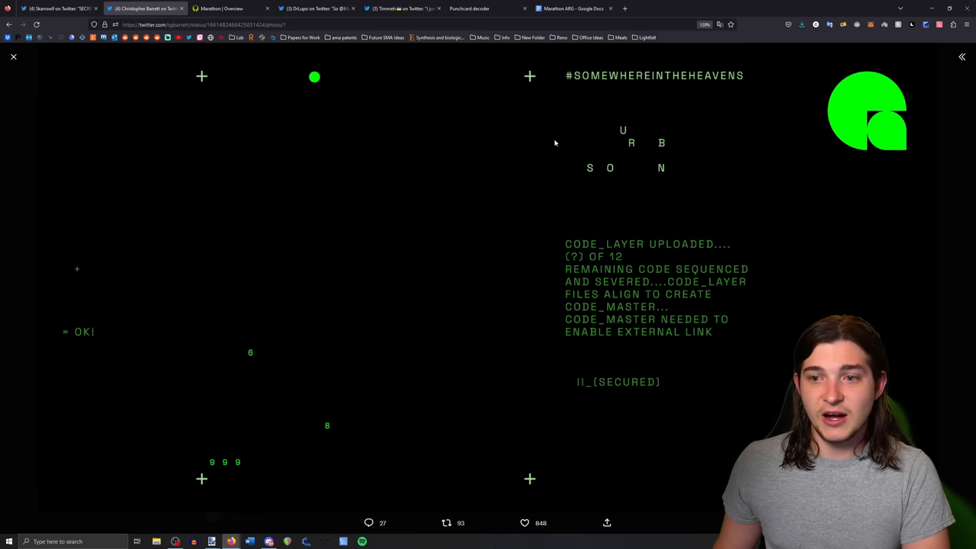
{"action": "mouse_move", "coordinate": [660, 274]}
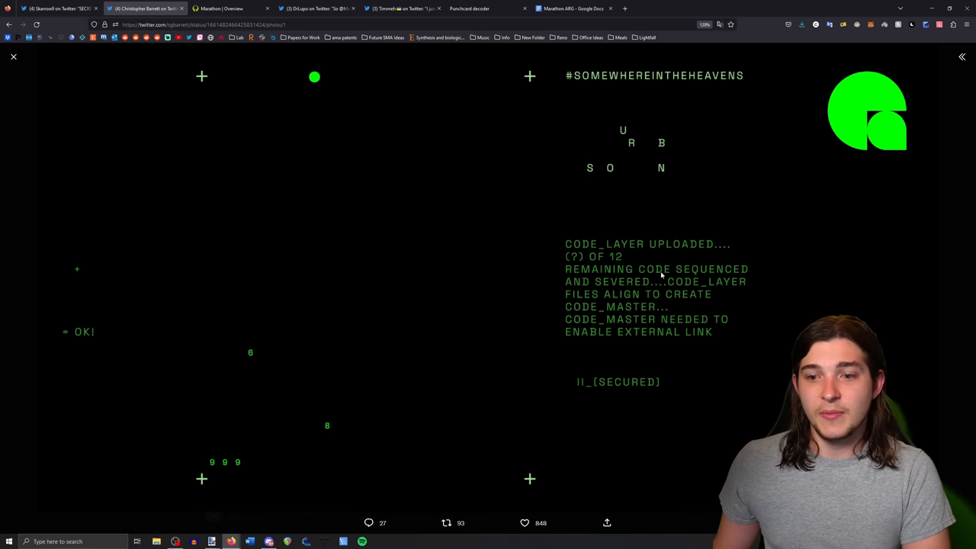
{"action": "mouse_move", "coordinate": [621, 268]}
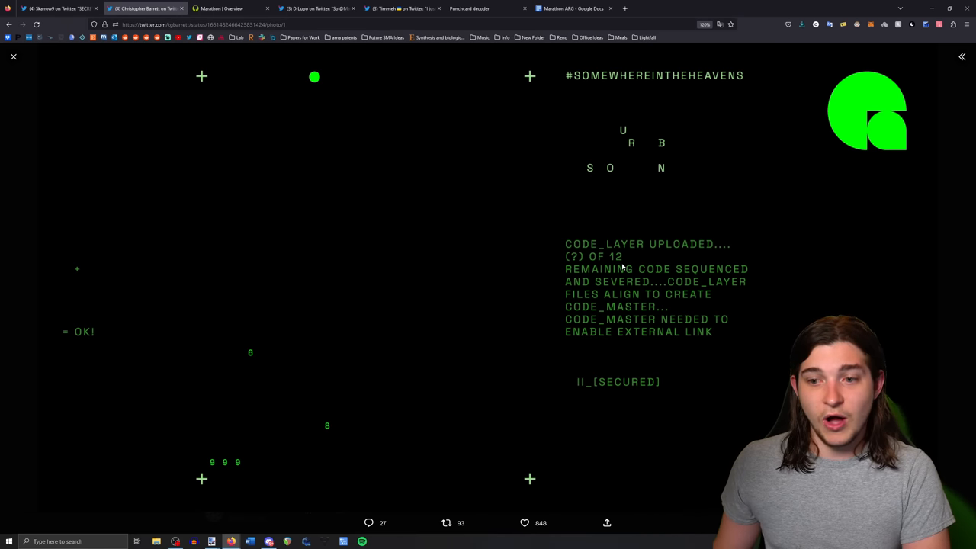
{"action": "mouse_move", "coordinate": [748, 278]}
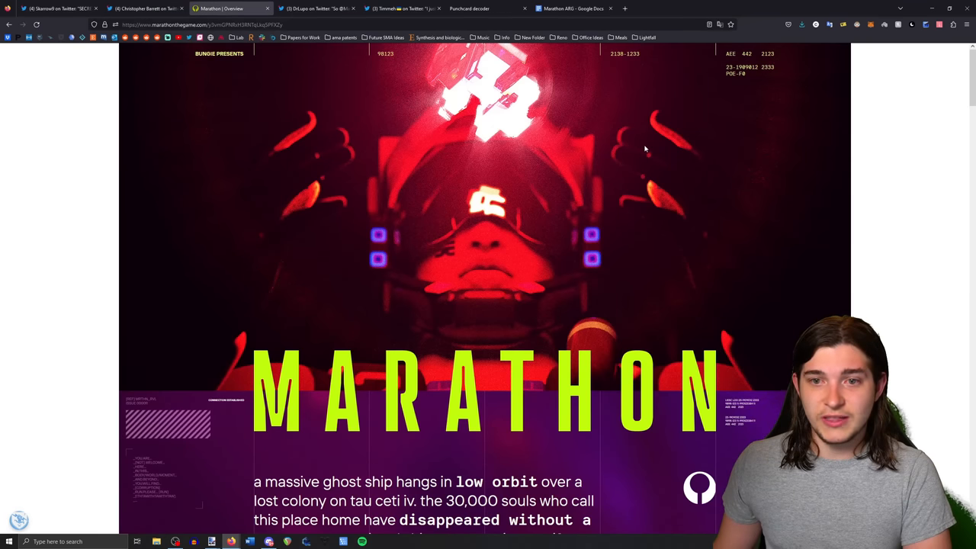
- View the website's code layer IV section, then switch to Timmeh's mysterious-letter tweet
{"action": "scroll", "scroll_direction": "down", "scroll_amount": 3}
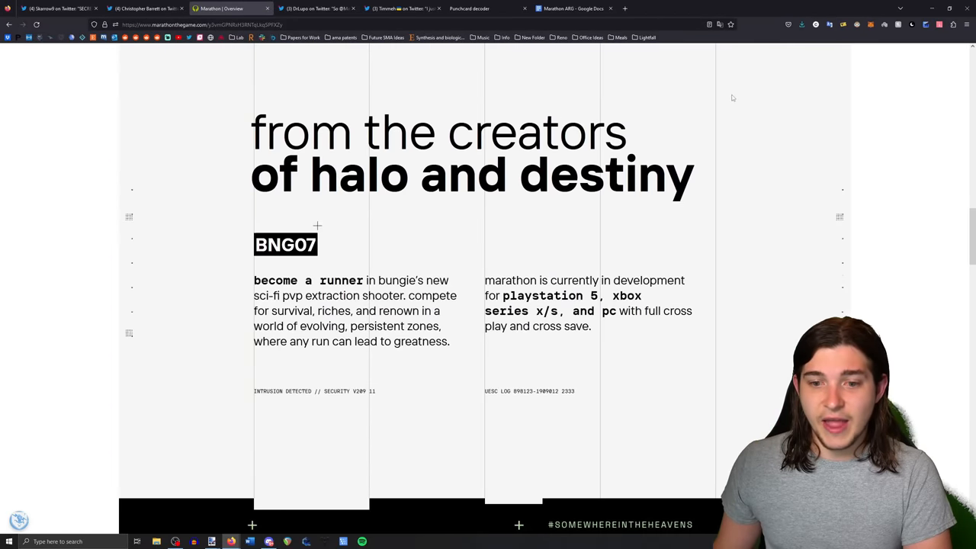
{"action": "scroll", "scroll_direction": "down", "scroll_amount": 3}
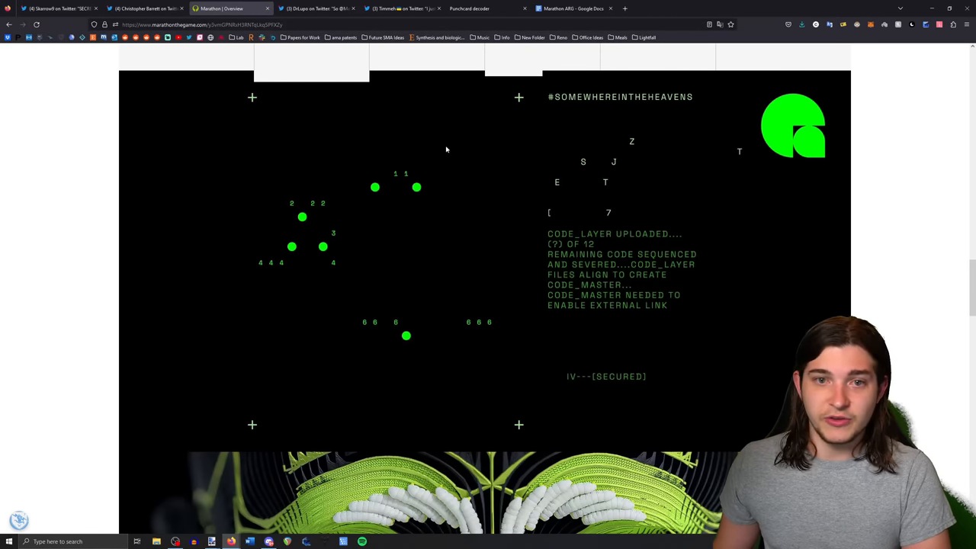
{"action": "left_click", "coordinate": [316, 9]}
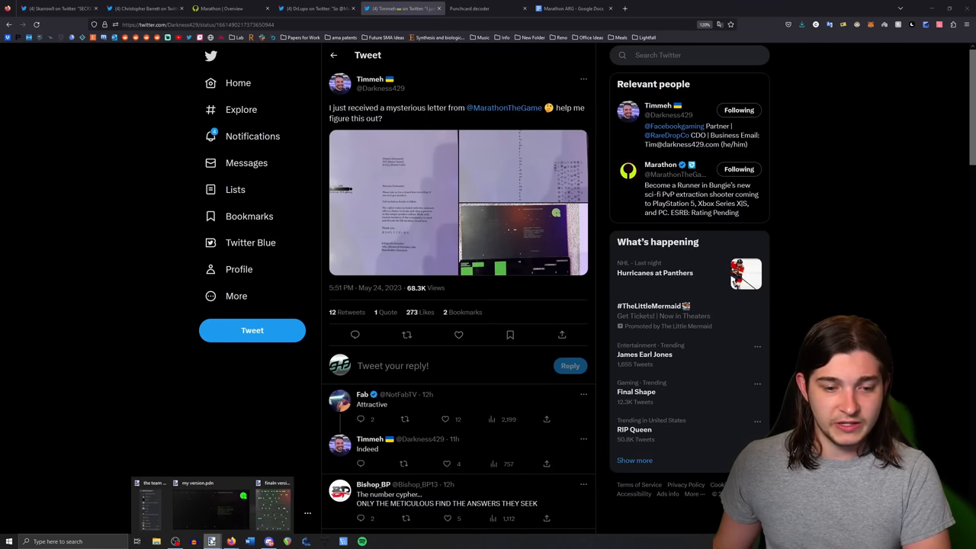
- Bring up the stacked code-layer composite 'my version.pdn' in paint.net
{"action": "left_click", "coordinate": [212, 540]}
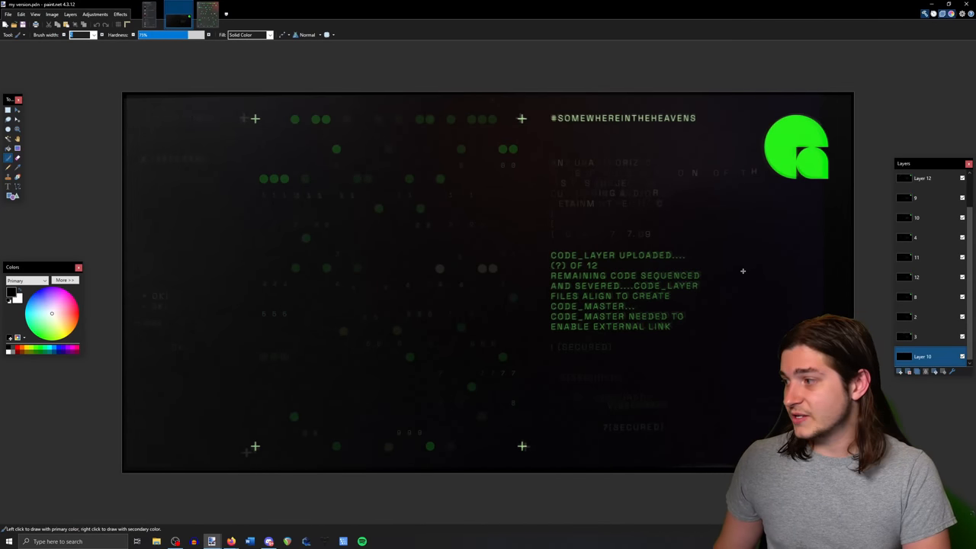
{"action": "mouse_move", "coordinate": [422, 206]}
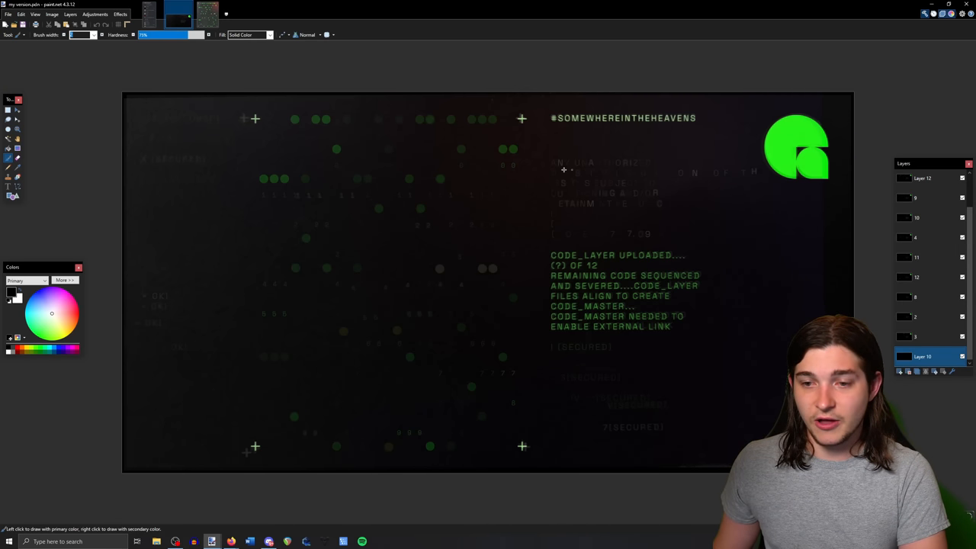
{"action": "mouse_move", "coordinate": [532, 200]}
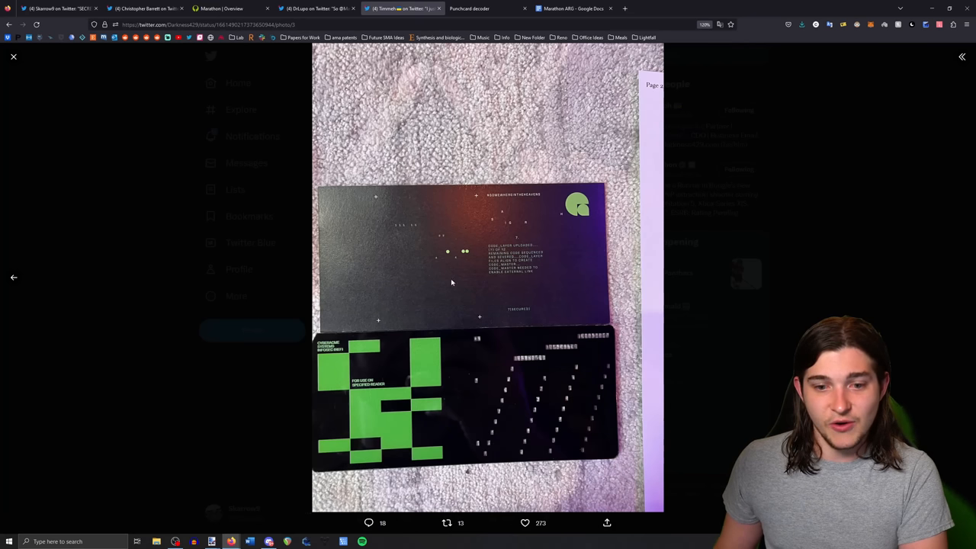
- View DrLupo's photos of the green circle card and punch card, then return to the trailer
{"action": "left_click", "coordinate": [313, 8]}
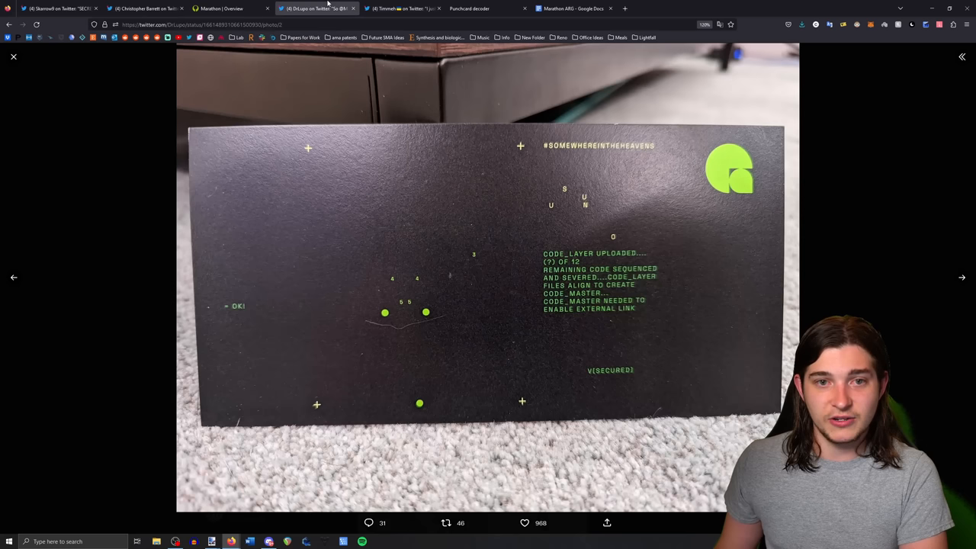
{"action": "left_click", "coordinate": [12, 58]}
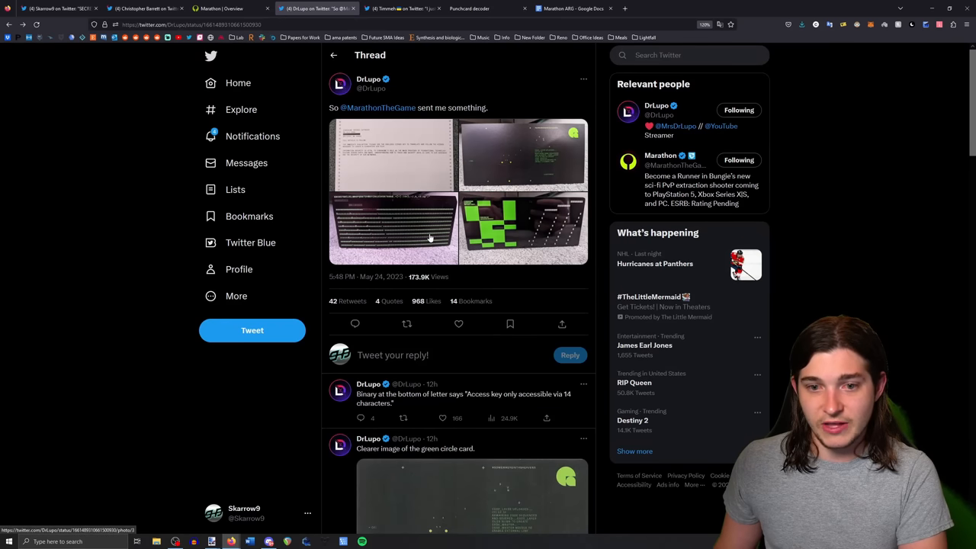
{"action": "left_click", "coordinate": [431, 232]}
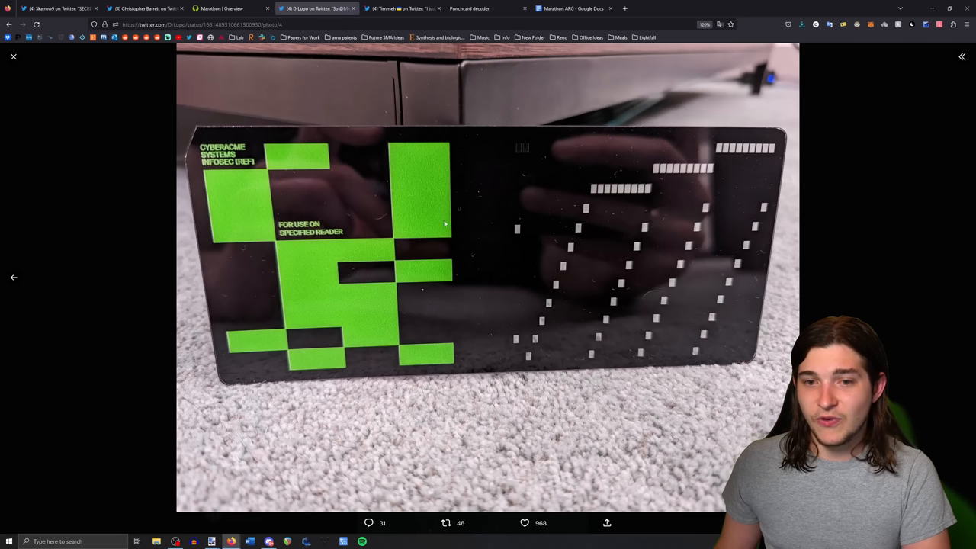
{"action": "mouse_move", "coordinate": [734, 292]}
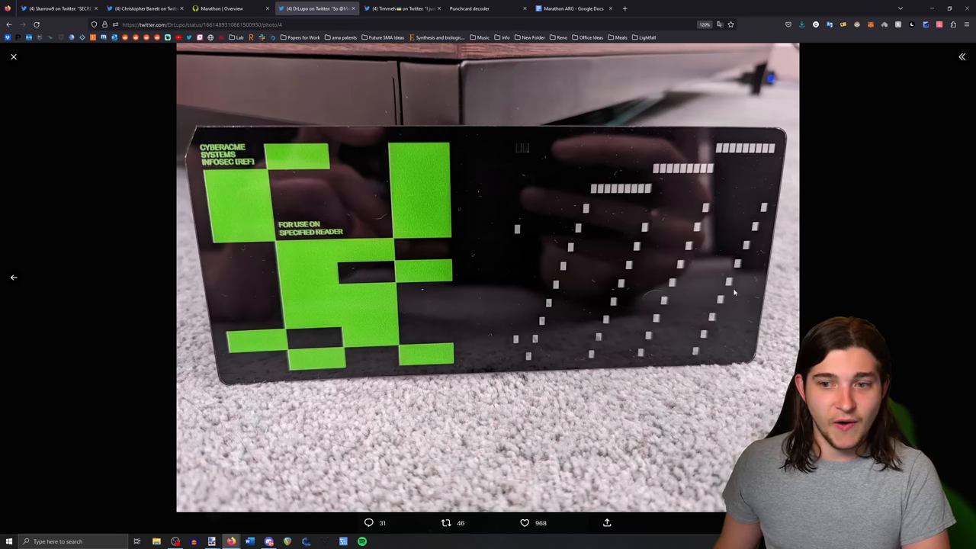
{"action": "left_click", "coordinate": [212, 542]}
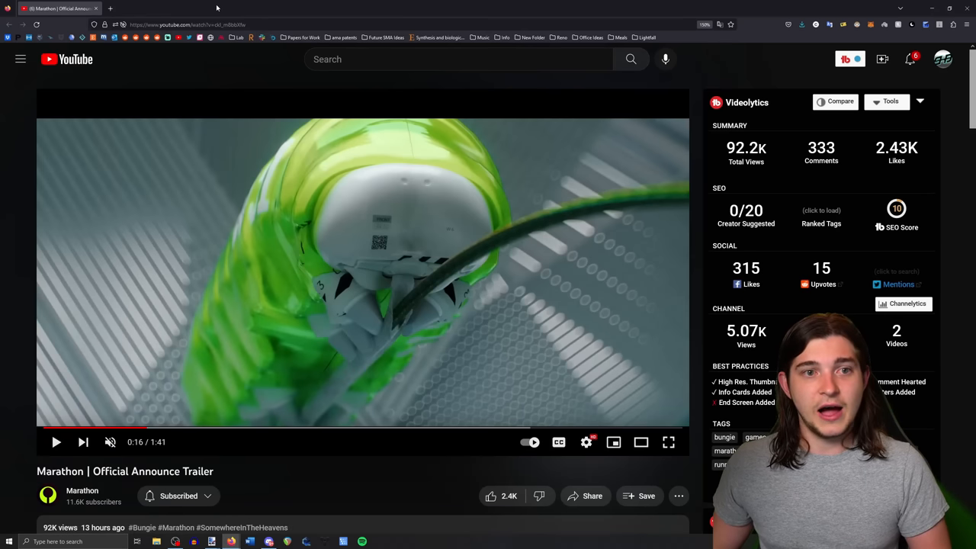
- Open the Marathon profile's Following list and go to the MIDA account
{"action": "left_click", "coordinate": [110, 8]}
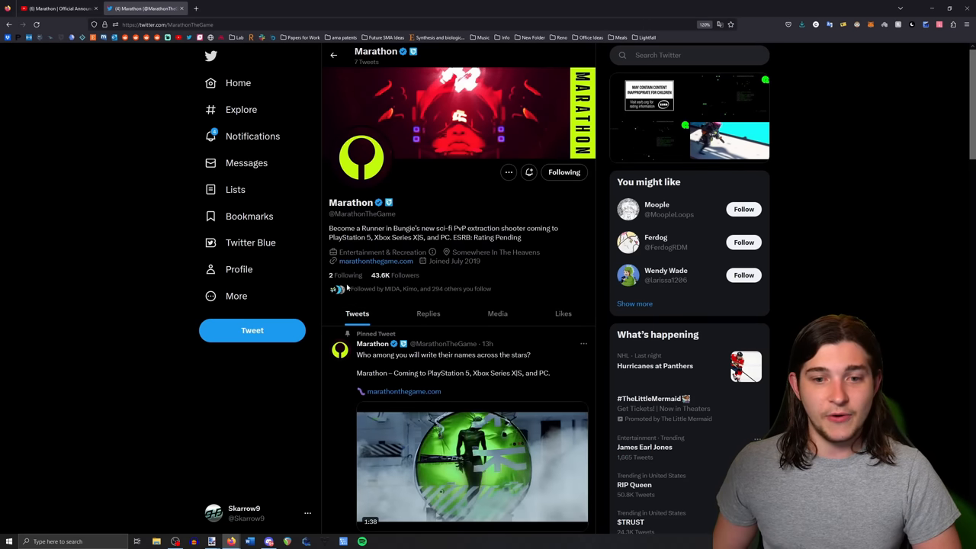
{"action": "left_click", "coordinate": [345, 274]}
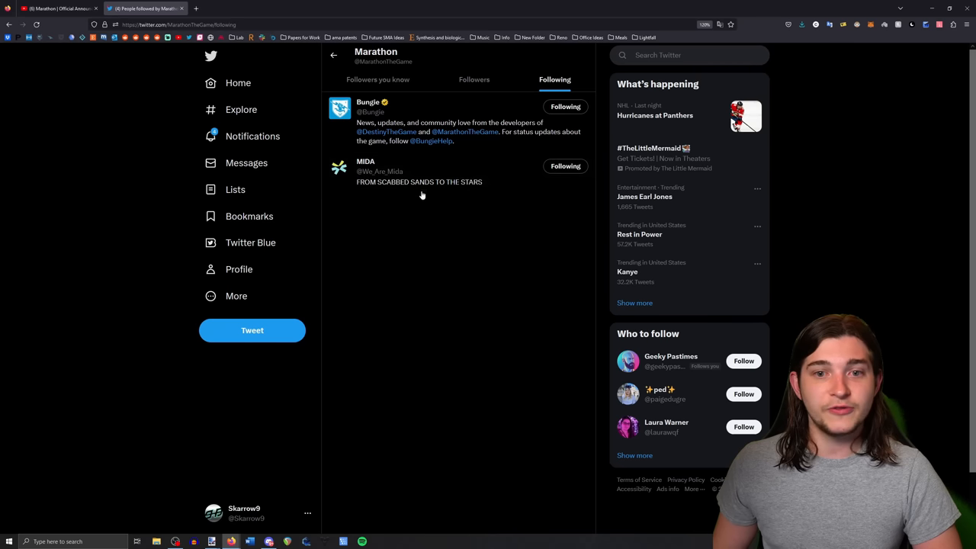
{"action": "mouse_move", "coordinate": [365, 162]}
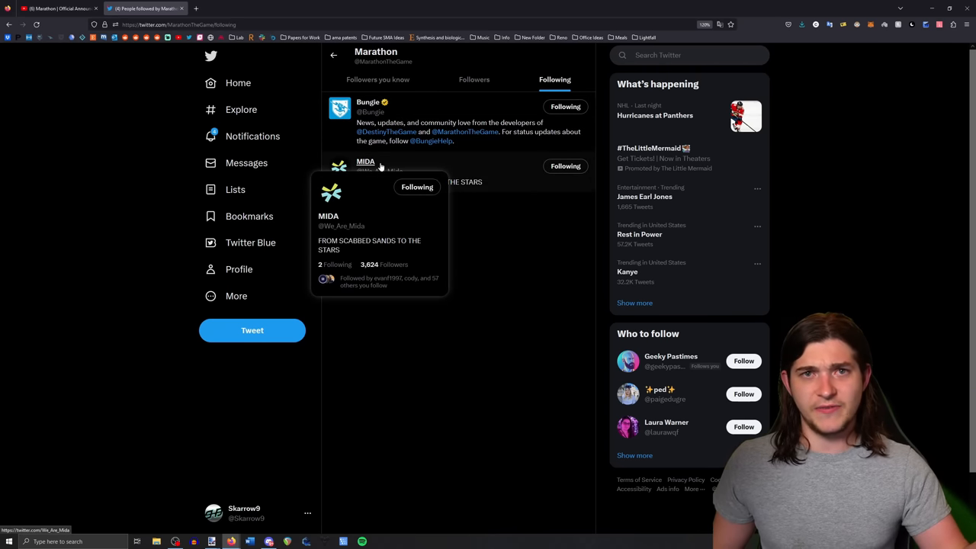
{"action": "left_click", "coordinate": [366, 161]}
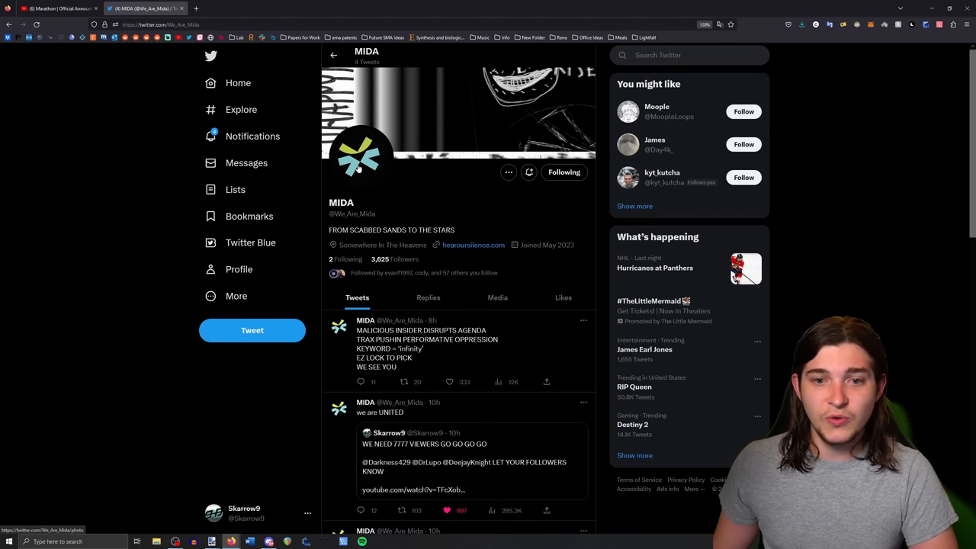
- Scroll through MIDA's tweets, including 'Looking for this?', and open the green-dot punch card image
{"action": "scroll", "scroll_direction": "down", "scroll_amount": 3}
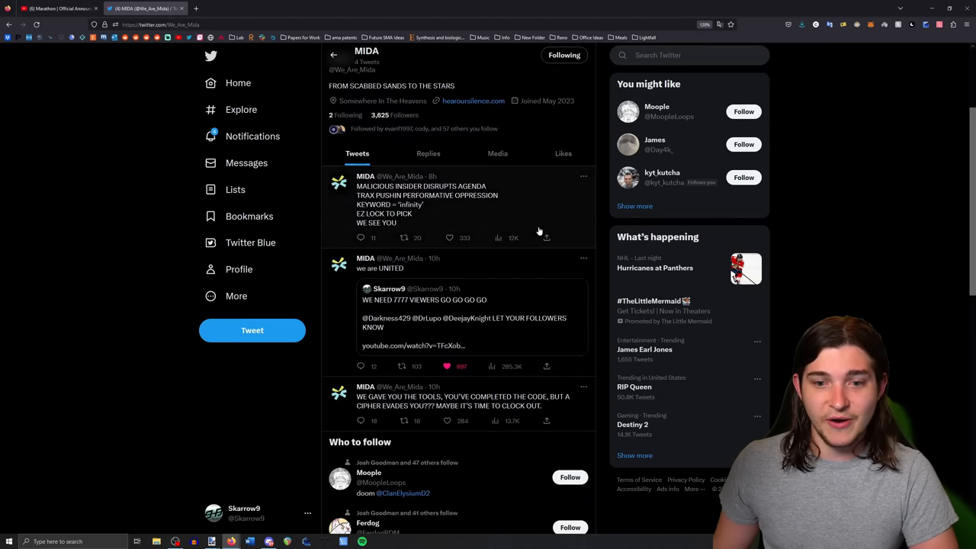
{"action": "scroll", "scroll_direction": "down", "scroll_amount": 3}
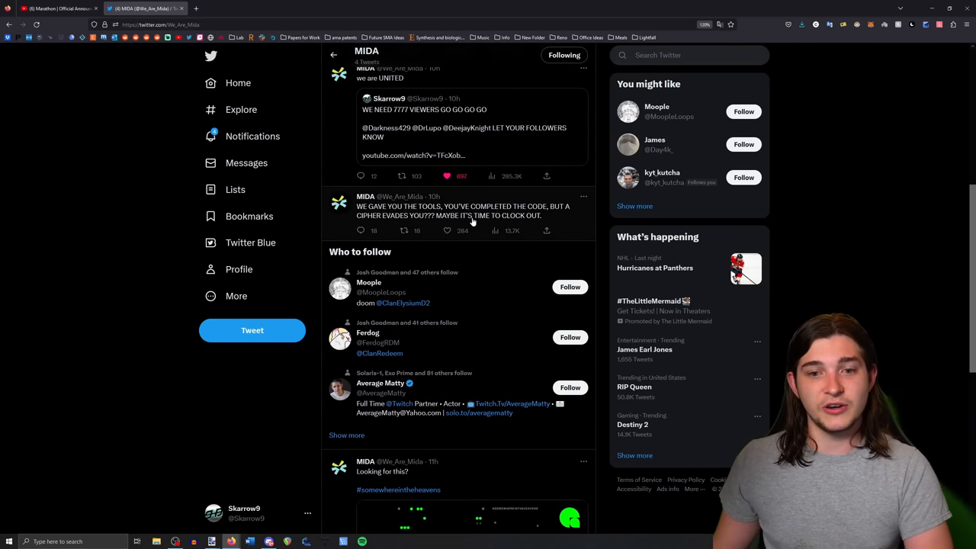
{"action": "left_click", "coordinate": [462, 215]}
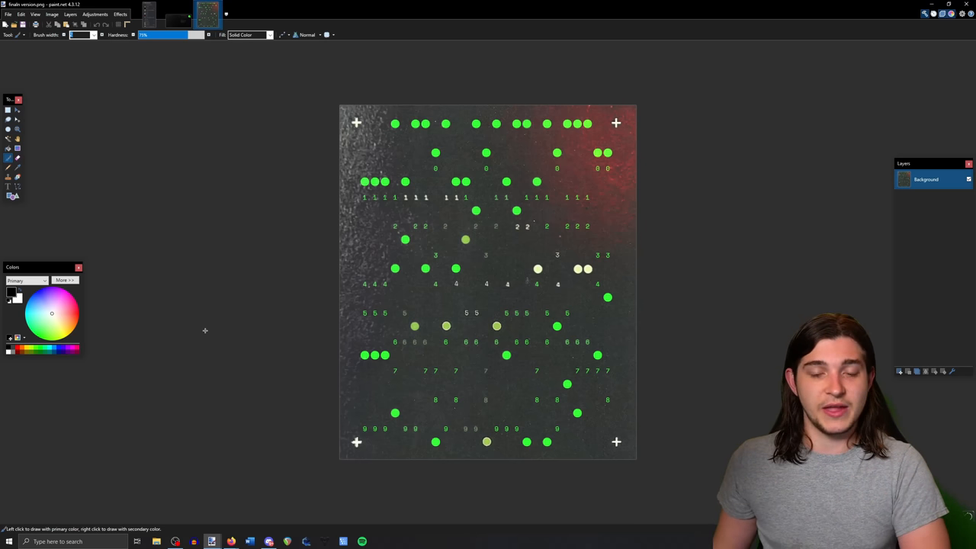
{"action": "mouse_move", "coordinate": [284, 220]}
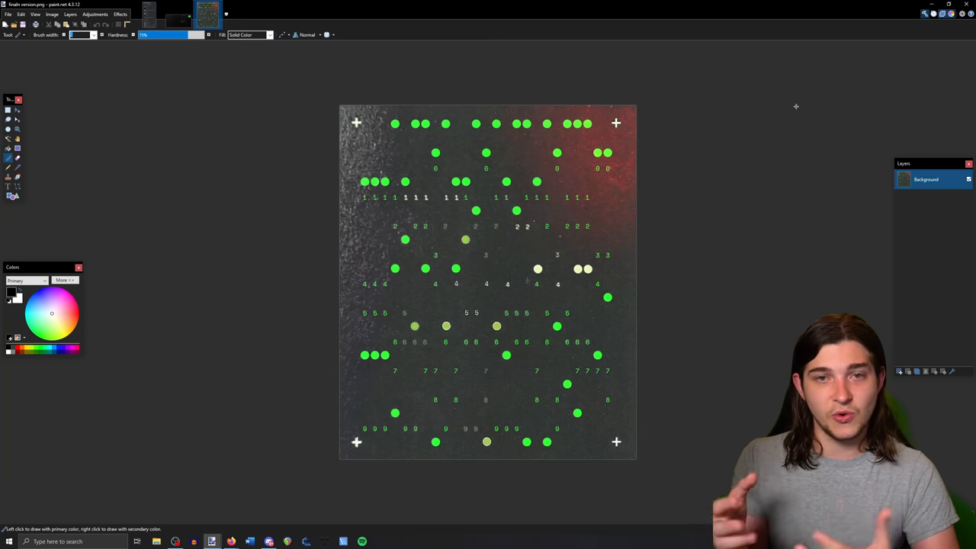
{"action": "mouse_move", "coordinate": [647, 119]}
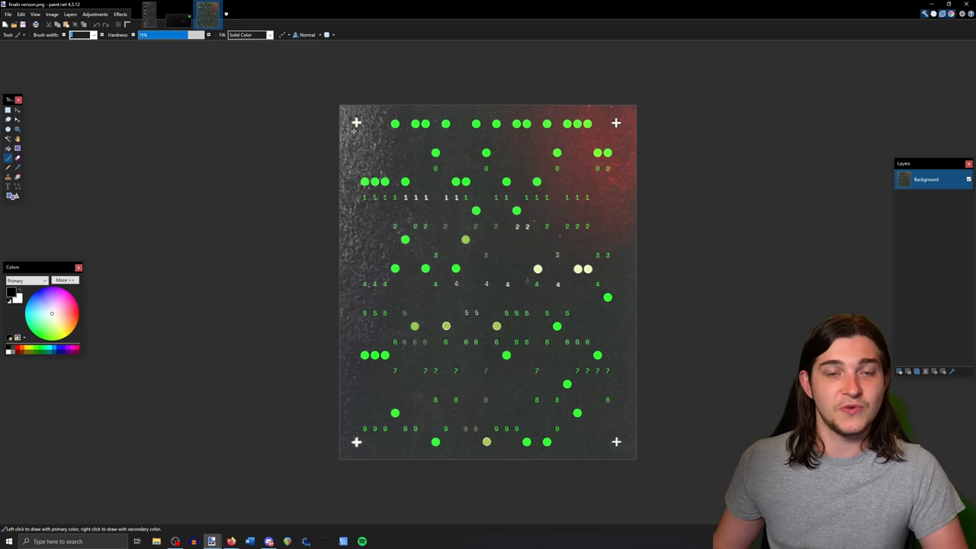
{"action": "mouse_move", "coordinate": [443, 136]}
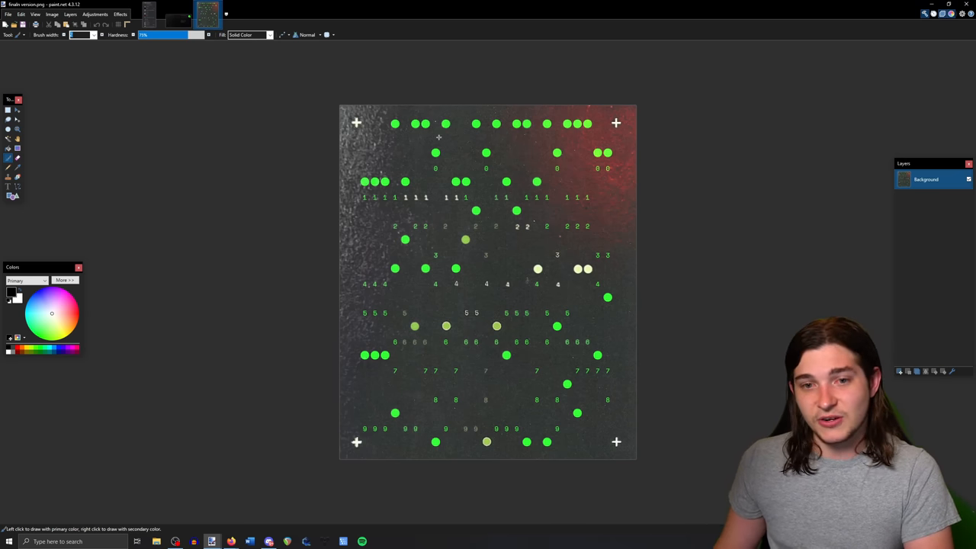
{"action": "mouse_move", "coordinate": [390, 136]}
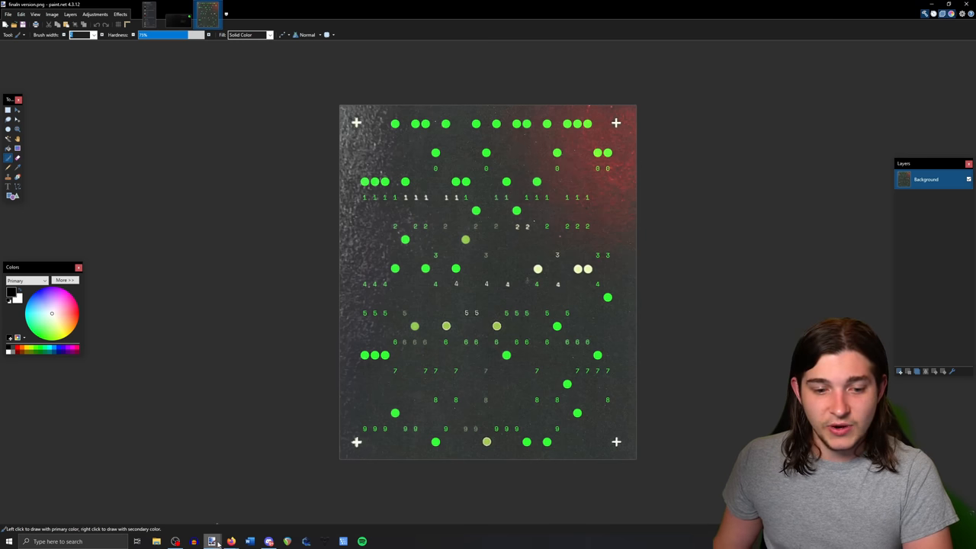
{"action": "mouse_move", "coordinate": [212, 542]}
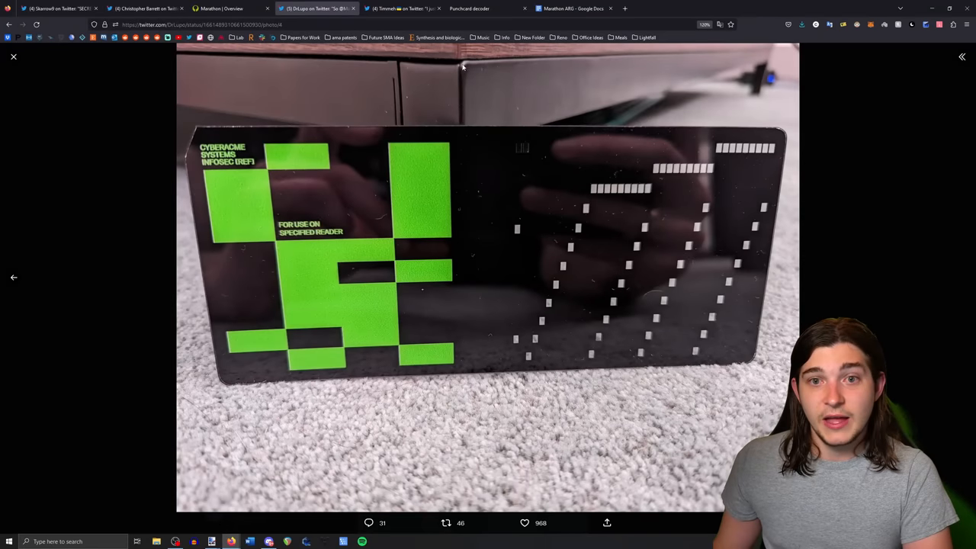
- Switch back to the Punchcard decoder page on laighside.com
{"action": "left_click", "coordinate": [468, 9]}
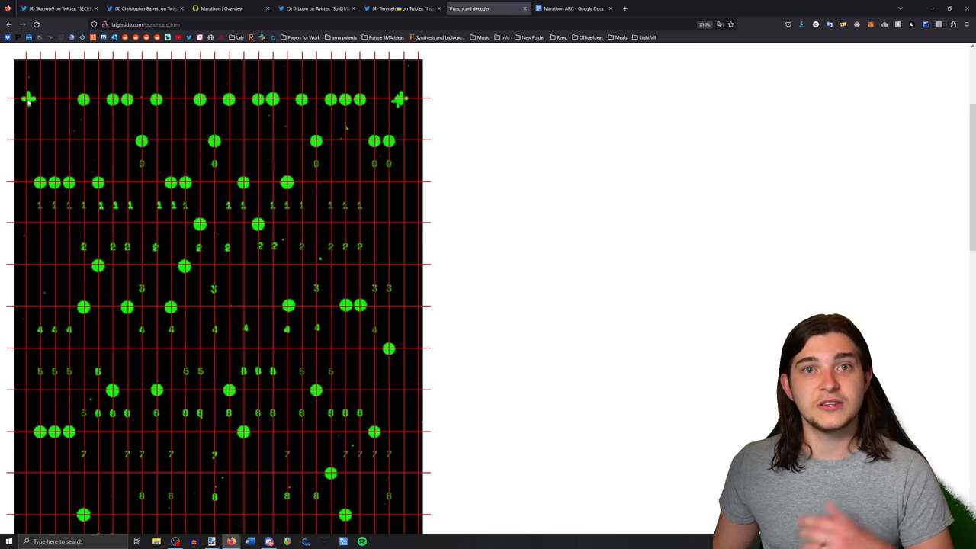
{"action": "scroll", "scroll_direction": "down", "scroll_amount": 3}
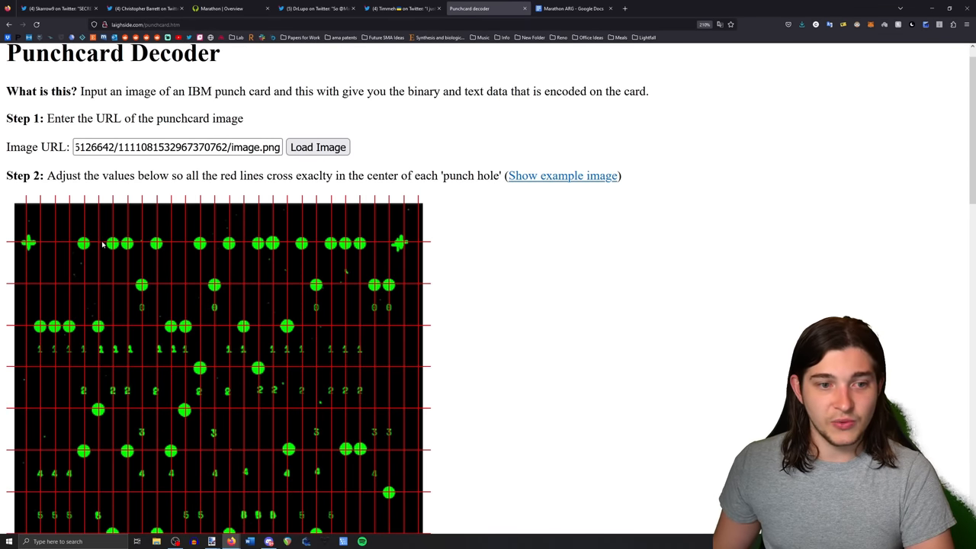
{"action": "mouse_move", "coordinate": [90, 238]}
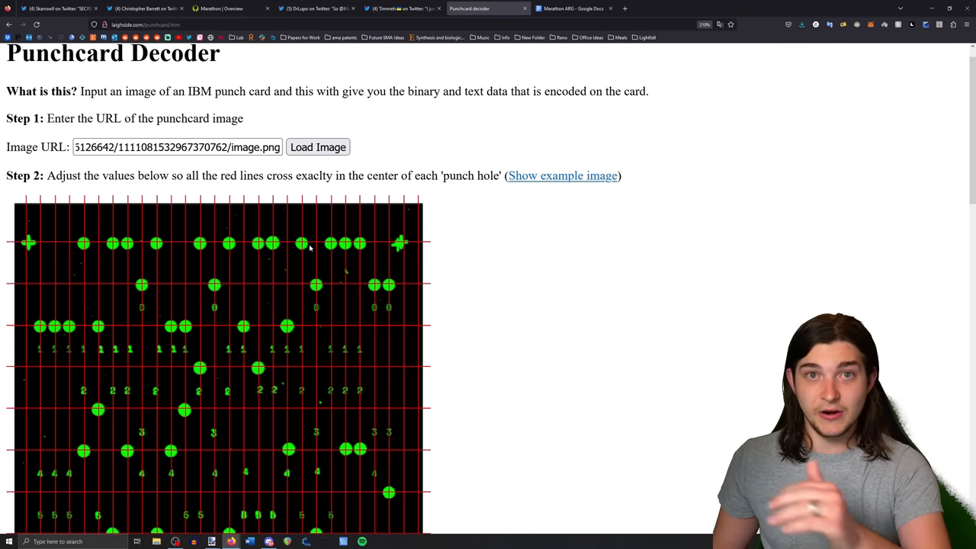
{"action": "scroll", "scroll_direction": "down", "scroll_amount": 3}
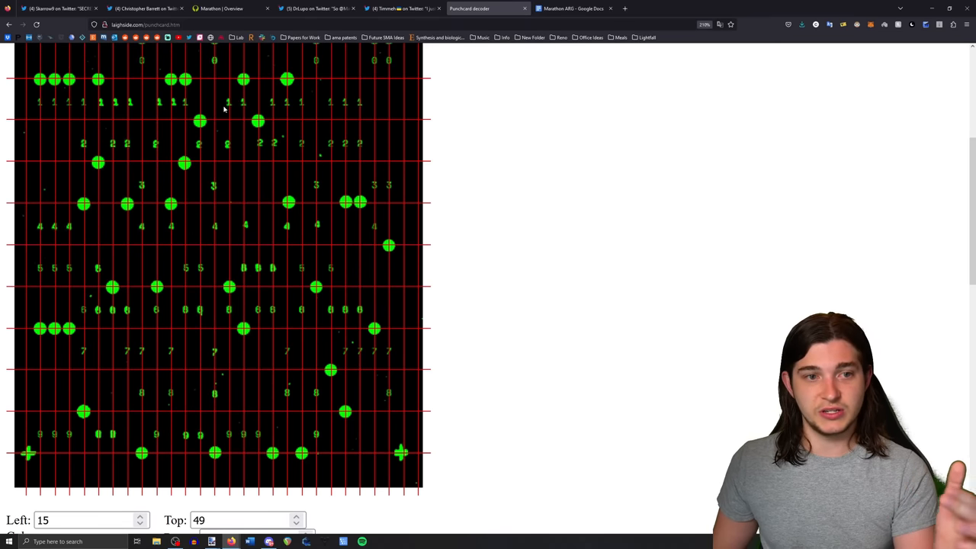
{"action": "mouse_move", "coordinate": [66, 111]}
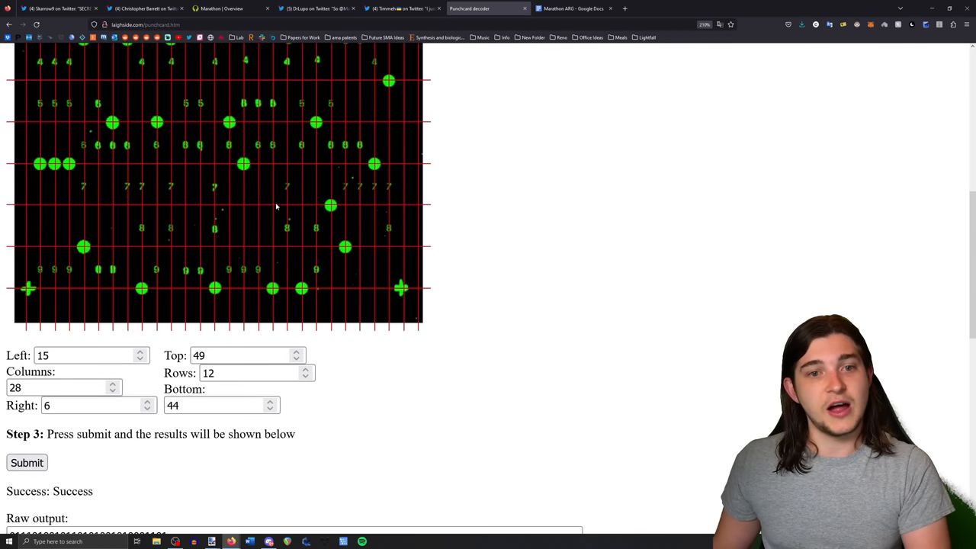
{"action": "scroll", "scroll_direction": "down", "scroll_amount": 3}
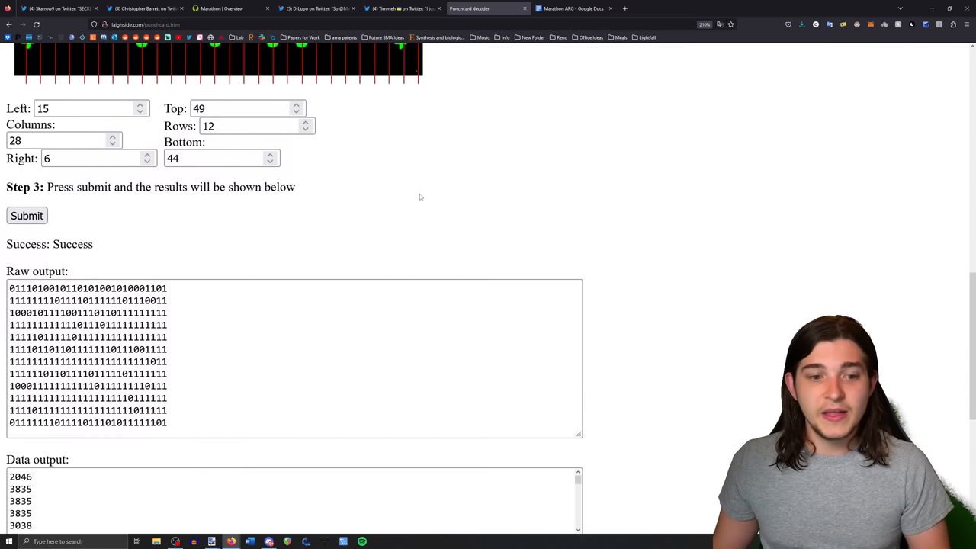
{"action": "scroll", "scroll_direction": "down", "scroll_amount": 3}
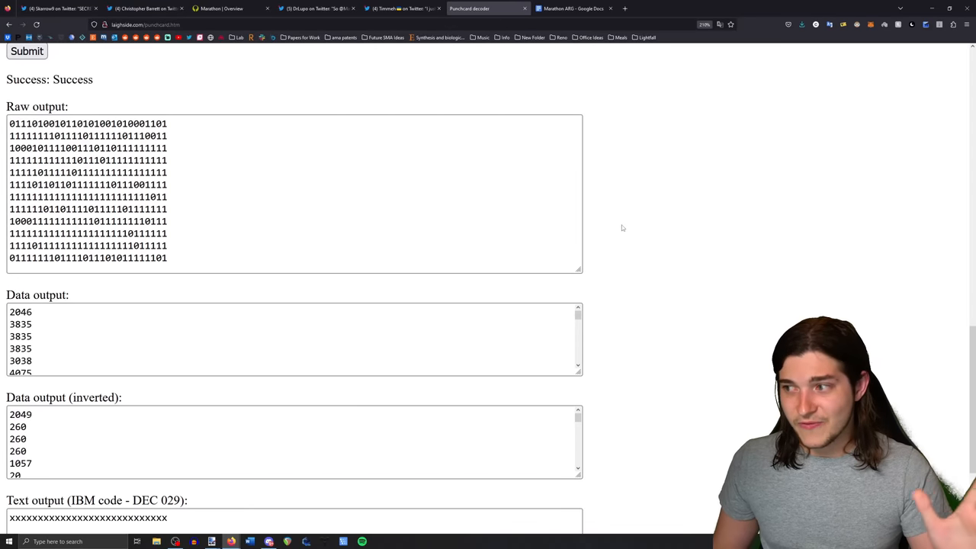
{"action": "scroll", "scroll_direction": "down", "scroll_amount": 3}
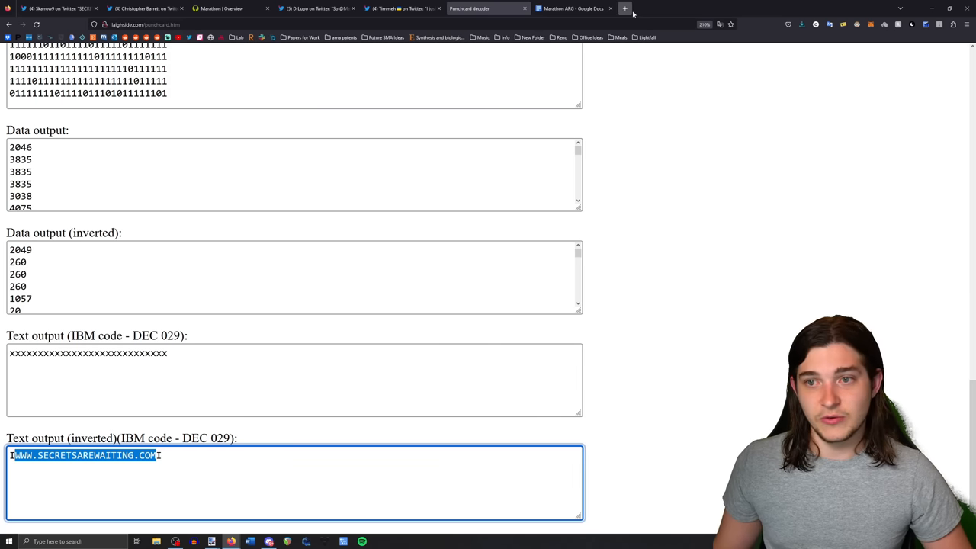
{"action": "left_click", "coordinate": [626, 8]}
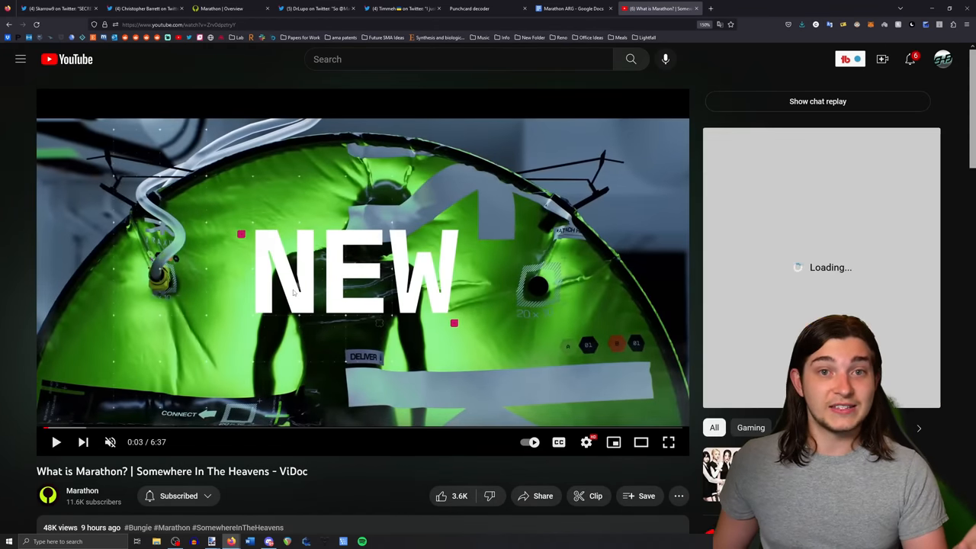
- Glance at the Marathon ARG Google Doc, then return to the Marathon ViDoc video
{"action": "left_click", "coordinate": [572, 9]}
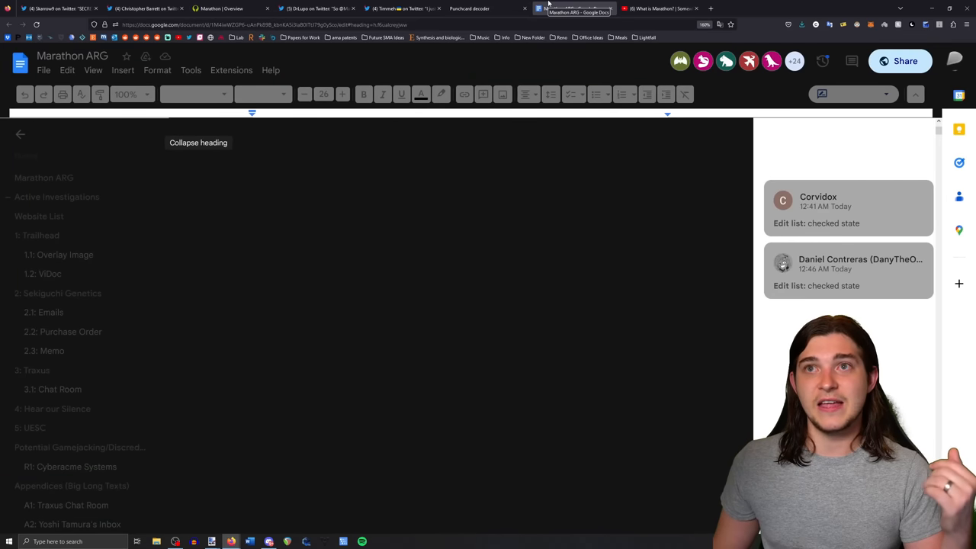
{"action": "mouse_move", "coordinate": [537, 221]}
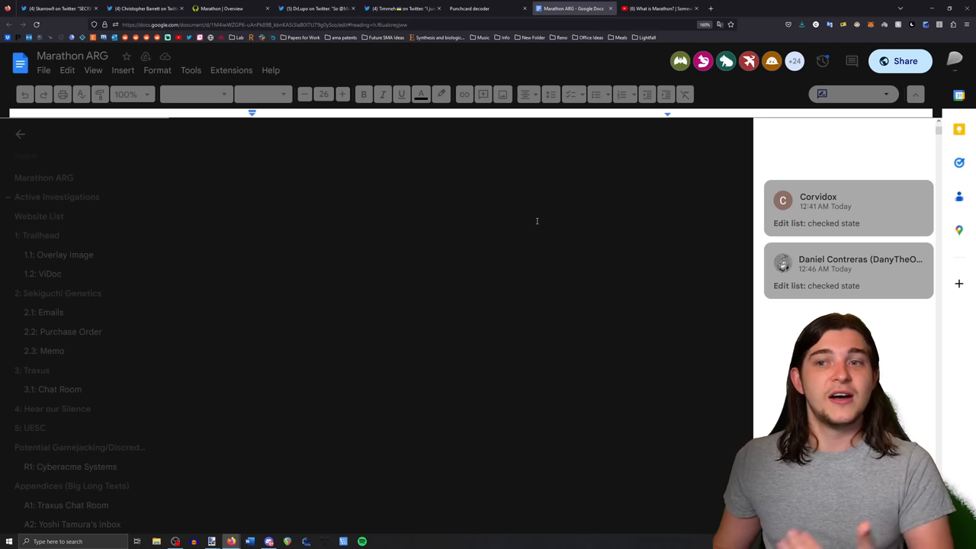
{"action": "left_click", "coordinate": [660, 8]}
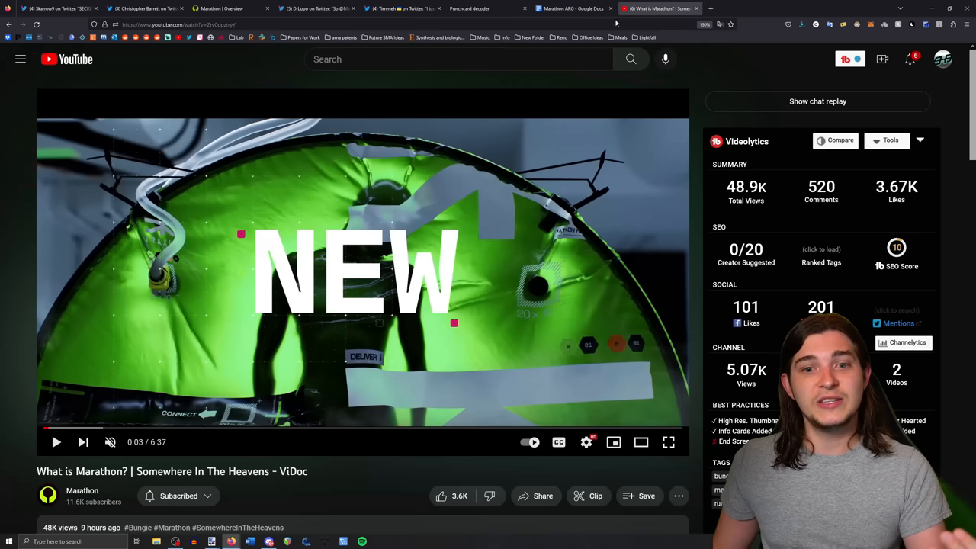